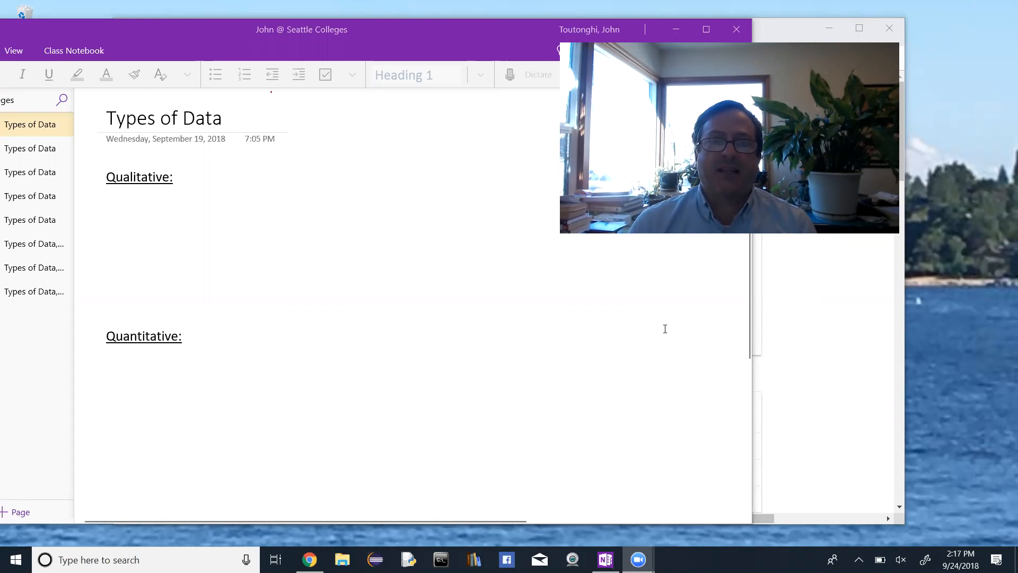
mouse_move(170, 135)
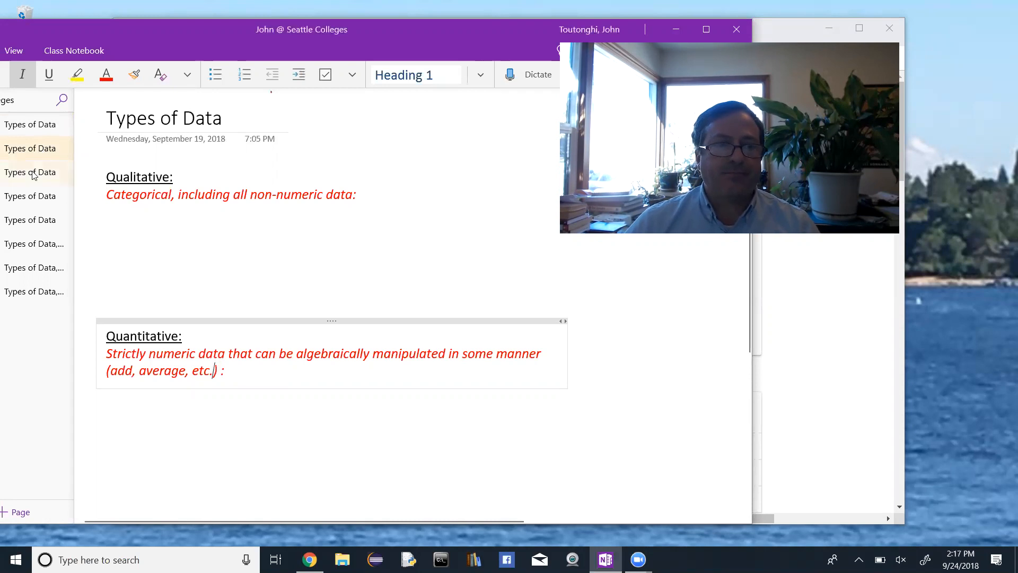
- Show the page splitting quantitative data into Discrete (countable) and Continuous (measurable) with examples
left_click(29, 172)
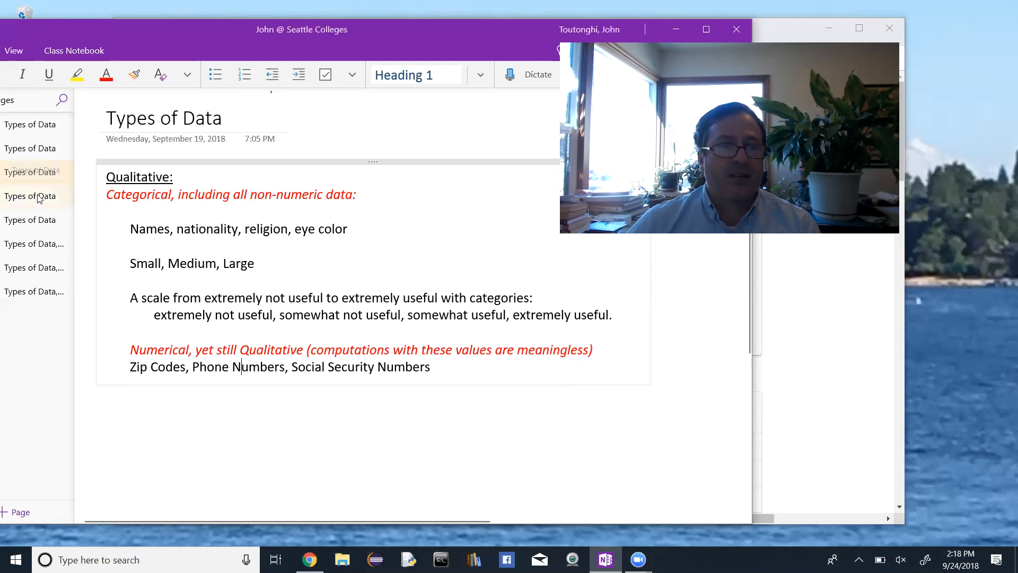
scroll("down", 3)
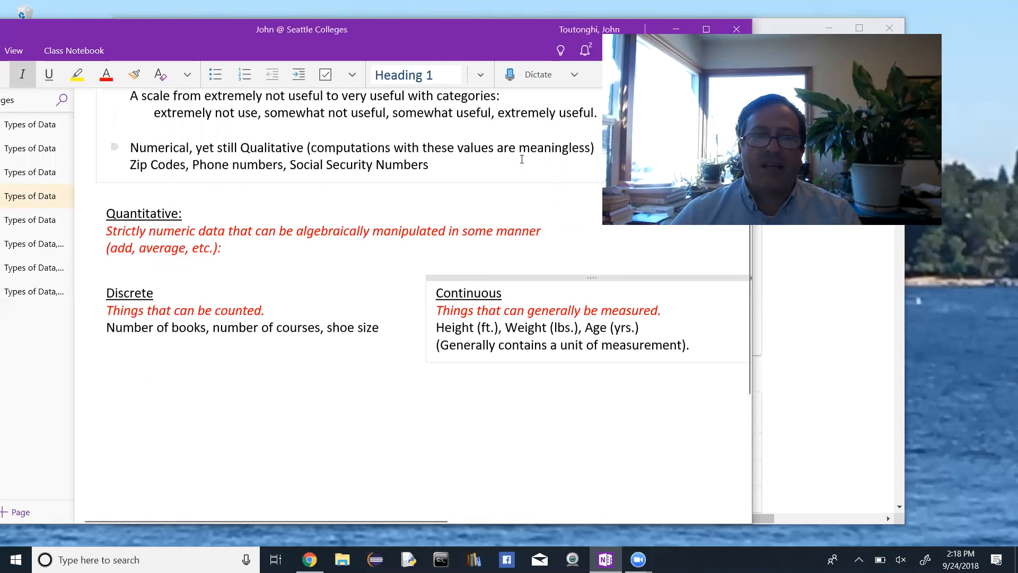
left_click(583, 309)
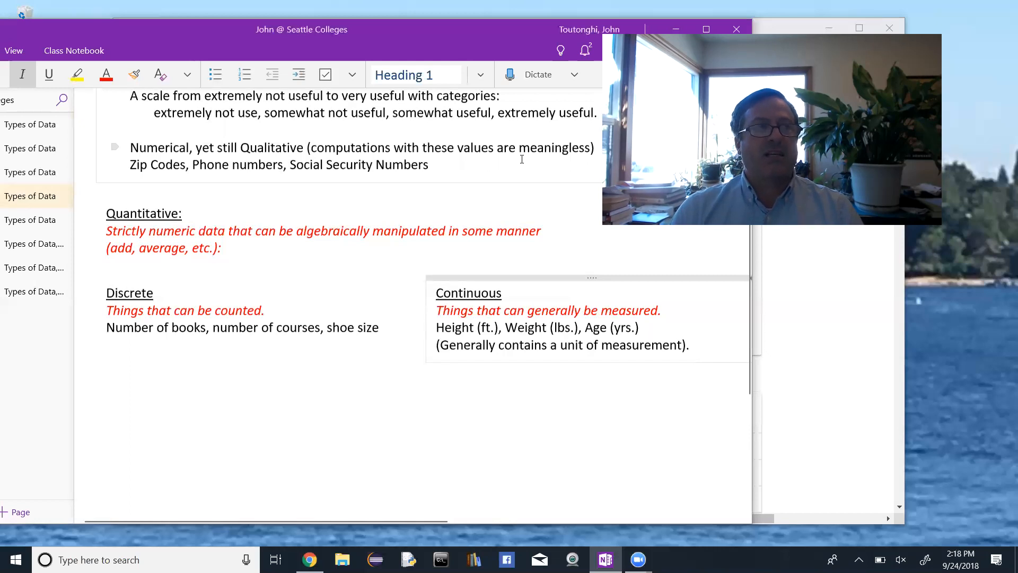
left_click(584, 309)
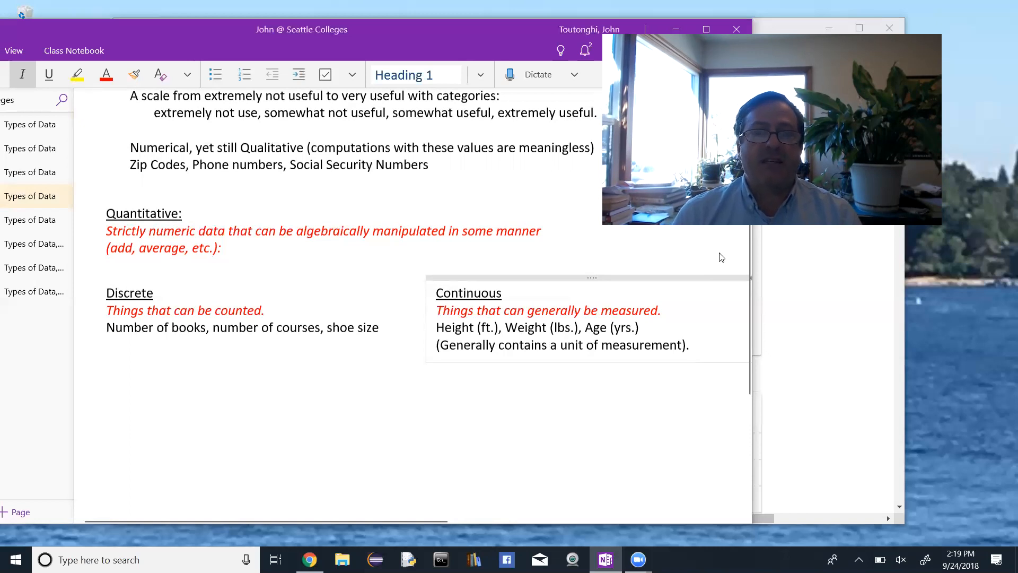
left_click(583, 310)
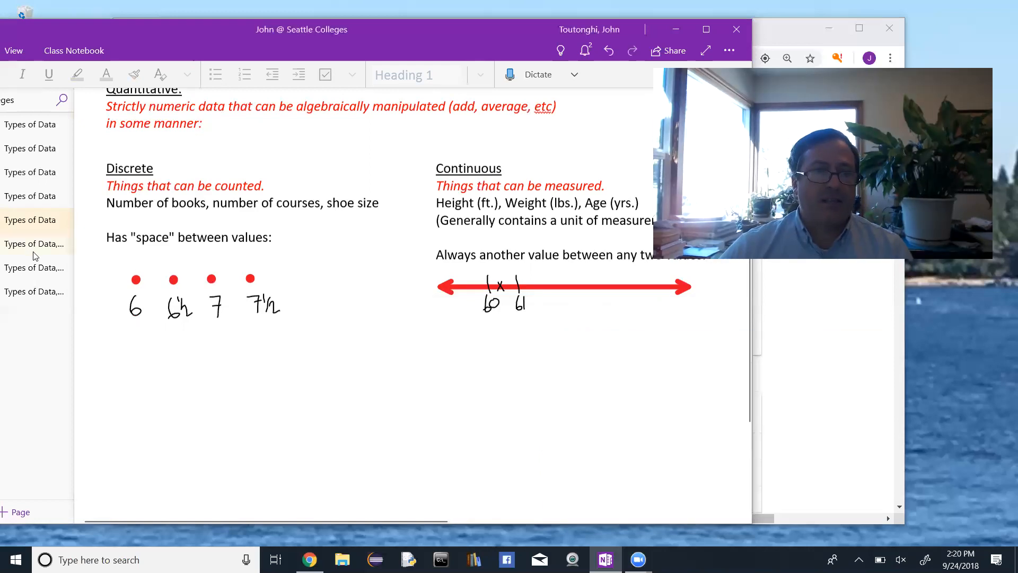
- Show the survey example page and place the cursor after the Major label to answer
left_click(33, 244)
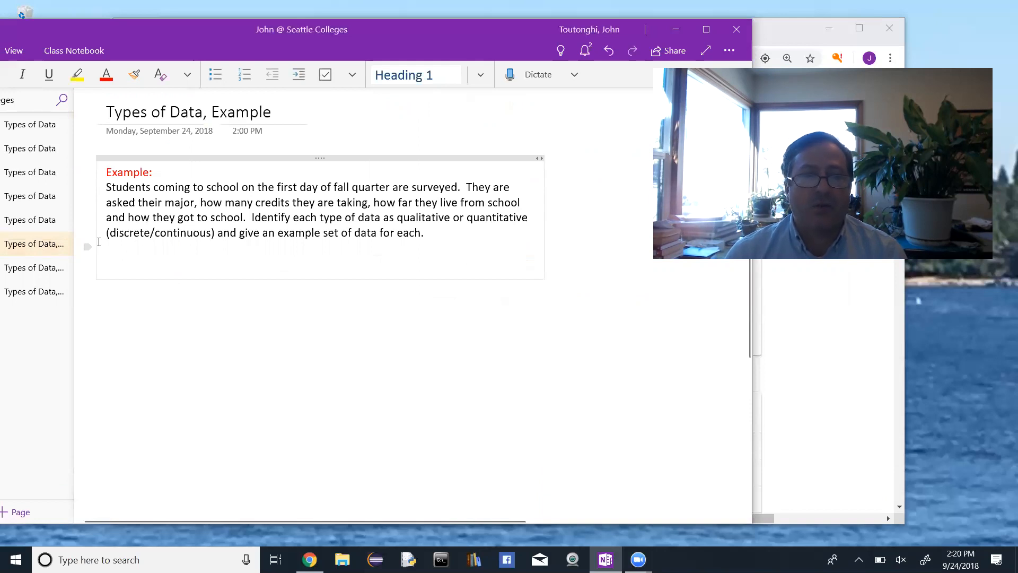
left_click(249, 377)
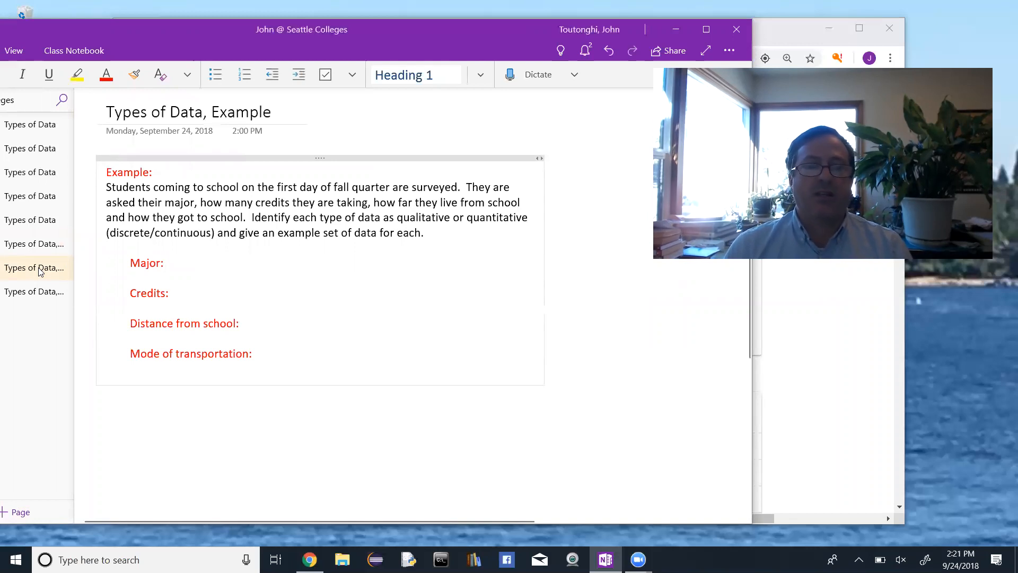
left_click(164, 263)
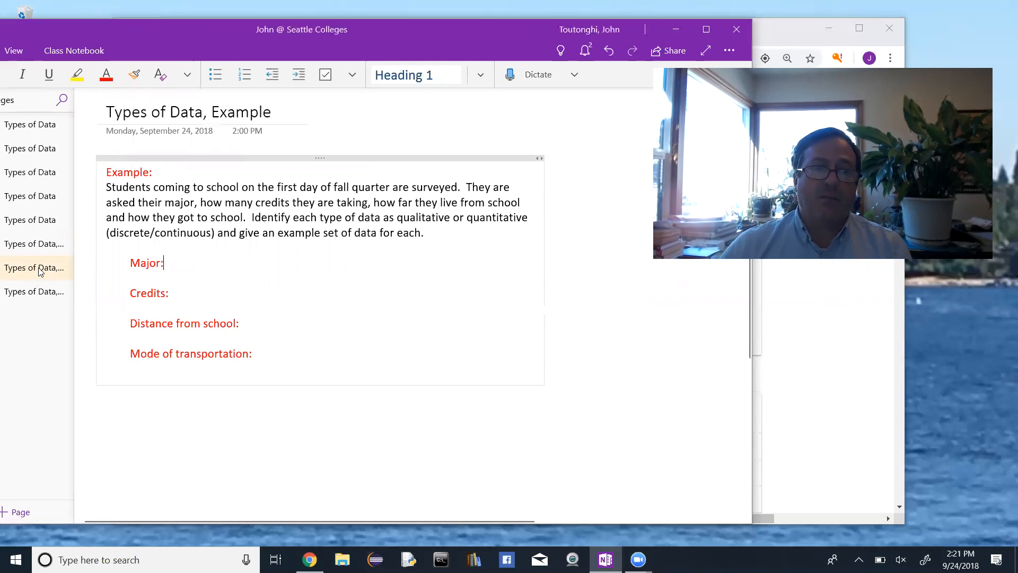
mouse_move(43, 302)
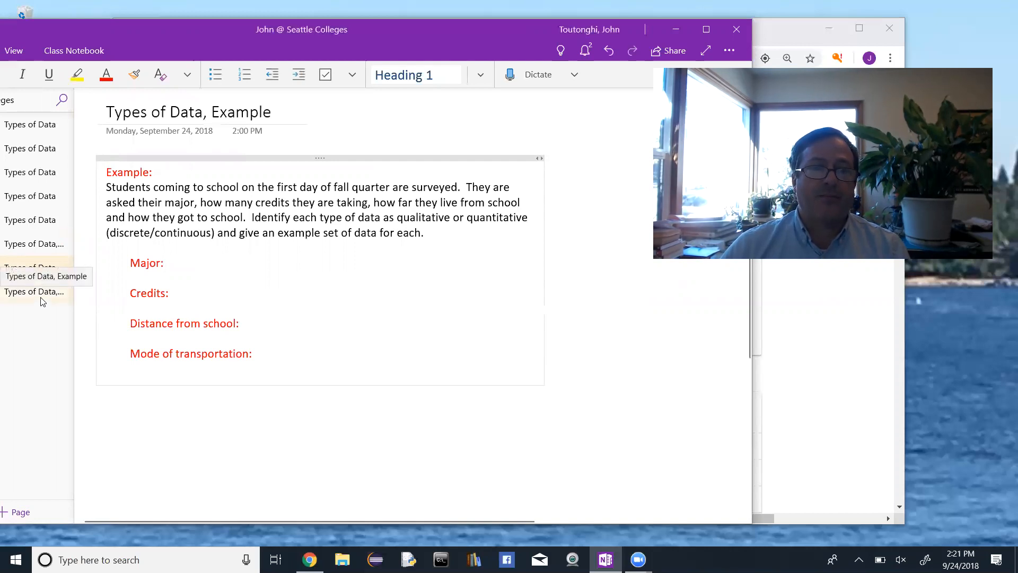
- Show the classified answers: Major and transportation qualitative, Credits discrete, Distance continuous
left_click(34, 290)
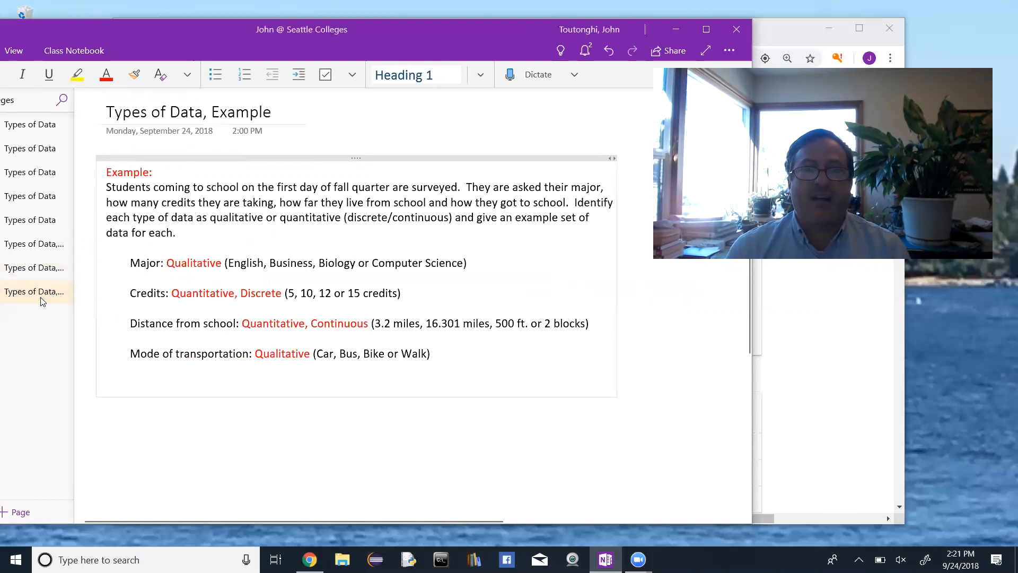
left_click(106, 380)
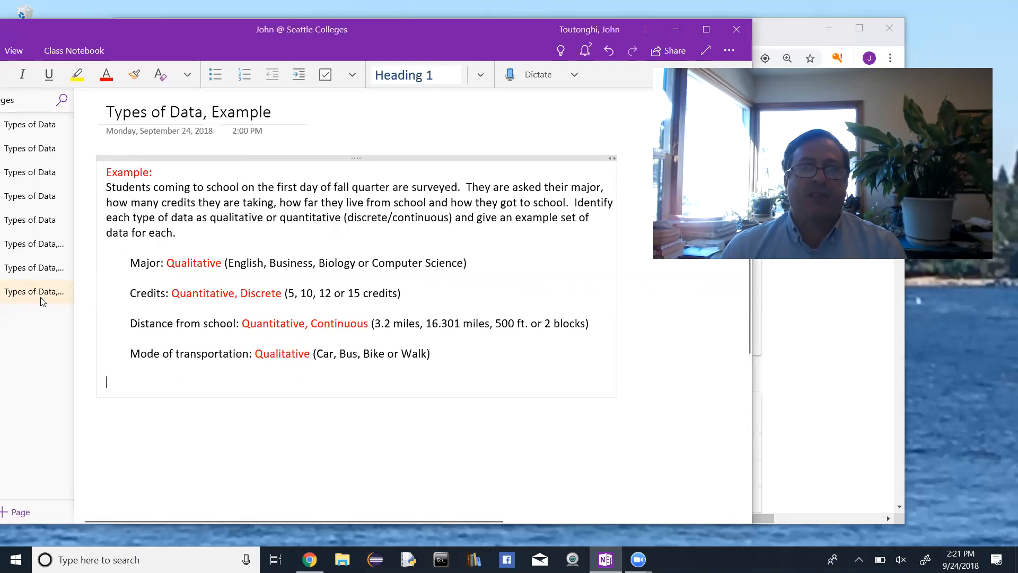